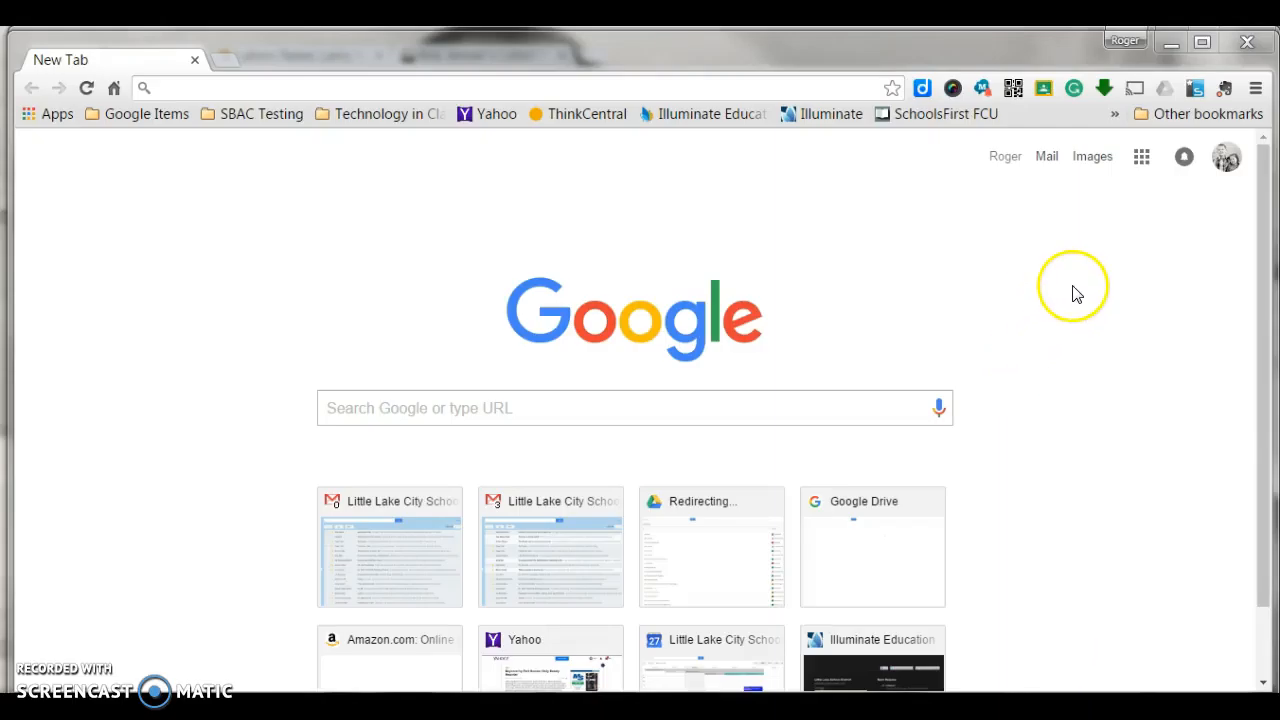
mouse_move(1043, 263)
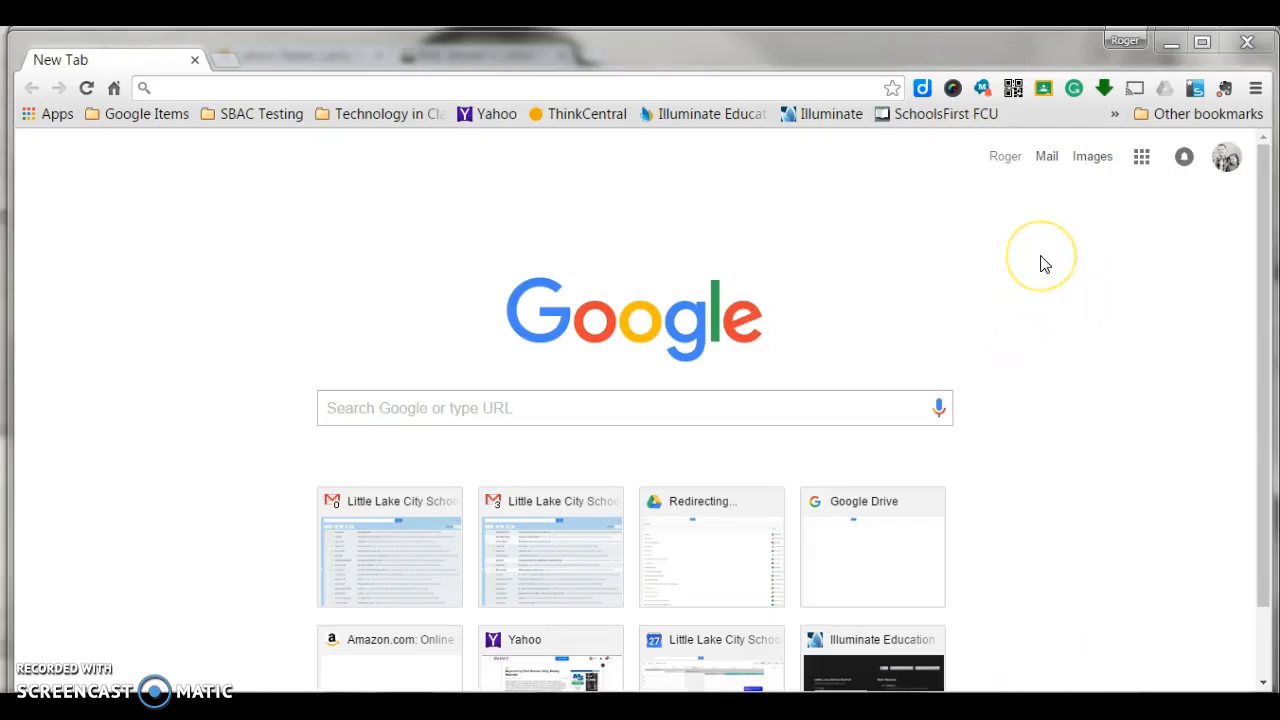
mouse_move(1050, 250)
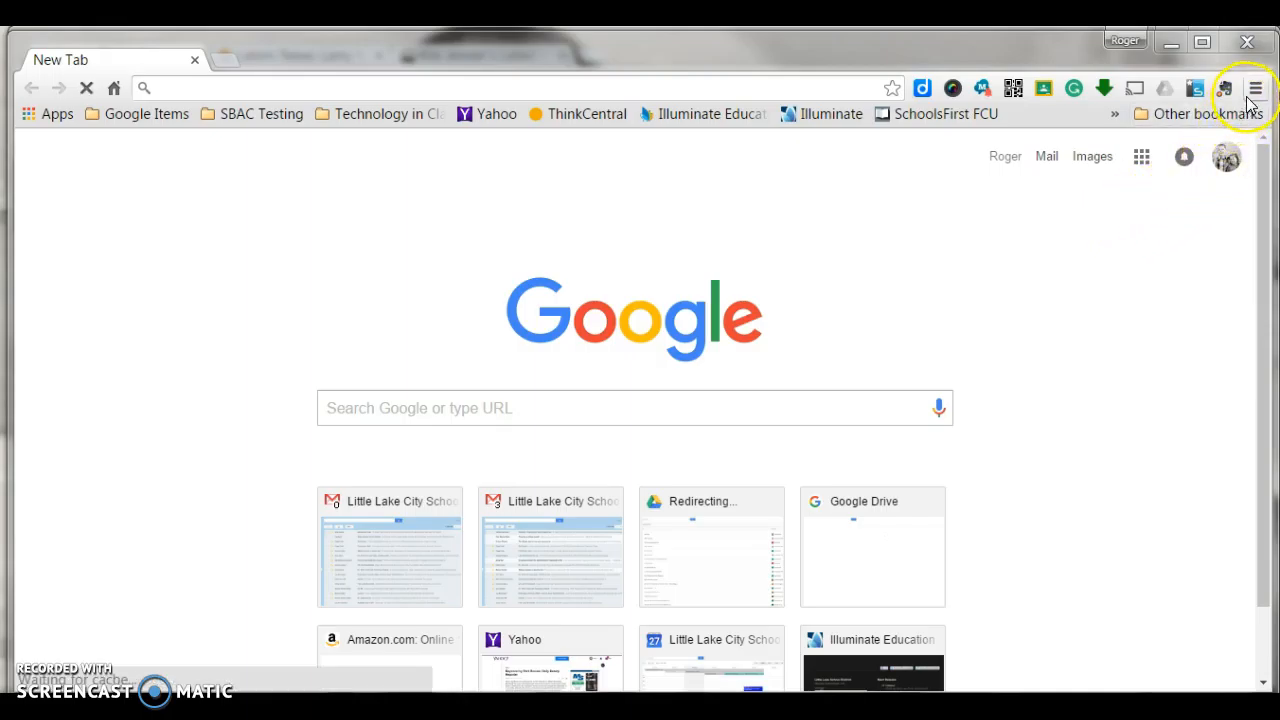
Open Settings from the Chrome menu.
left_click(1255, 89)
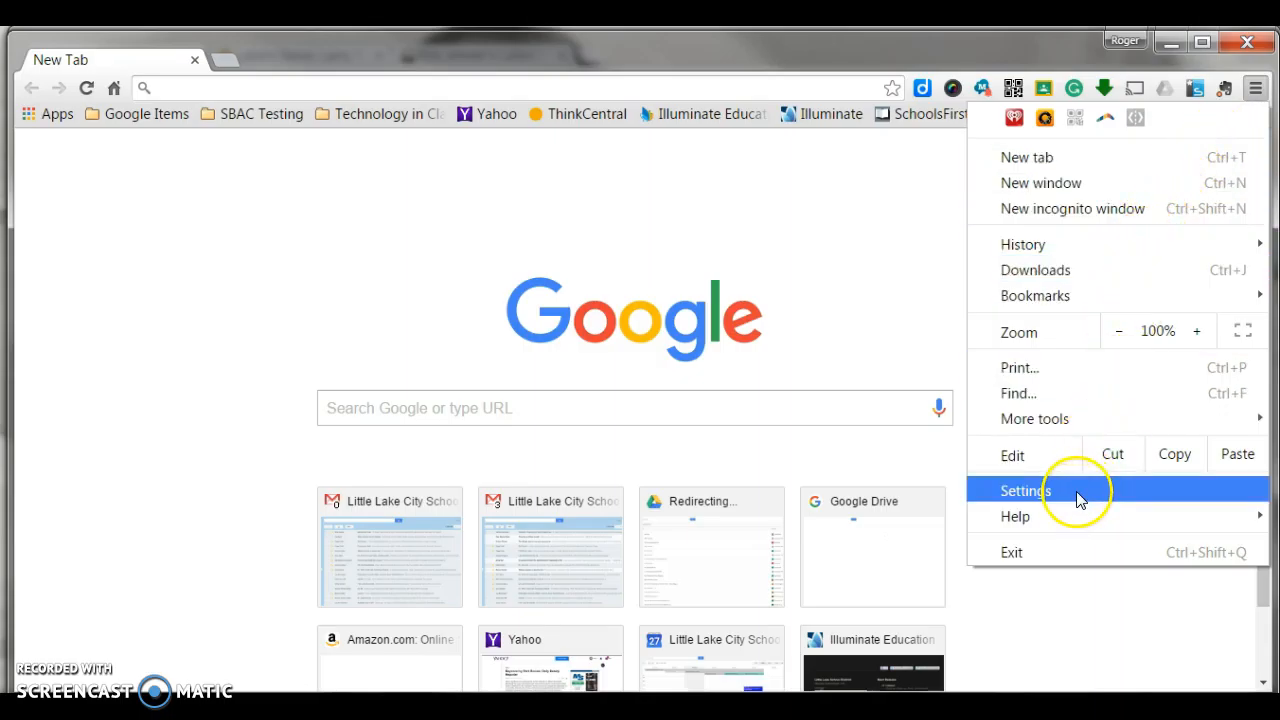
left_click(1025, 490)
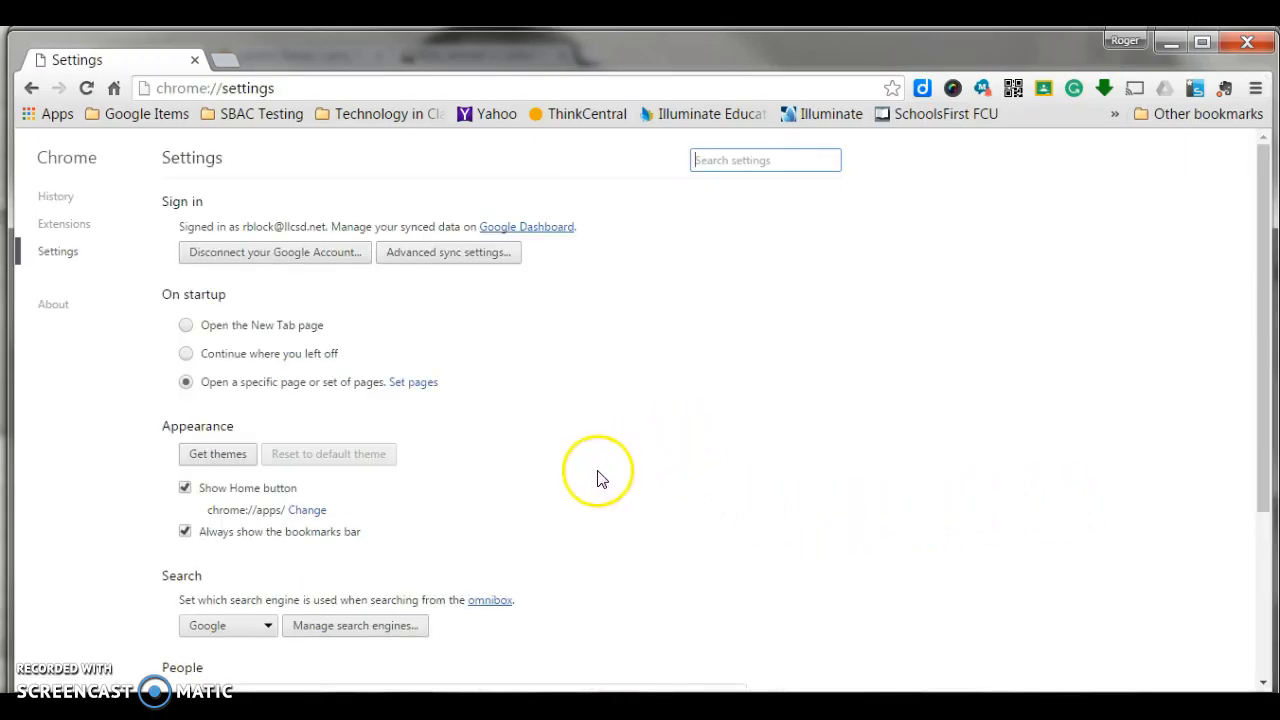
Expand 'Show advanced settings…' and open 'Content settings…' under Privacy.
scroll("down", 3)
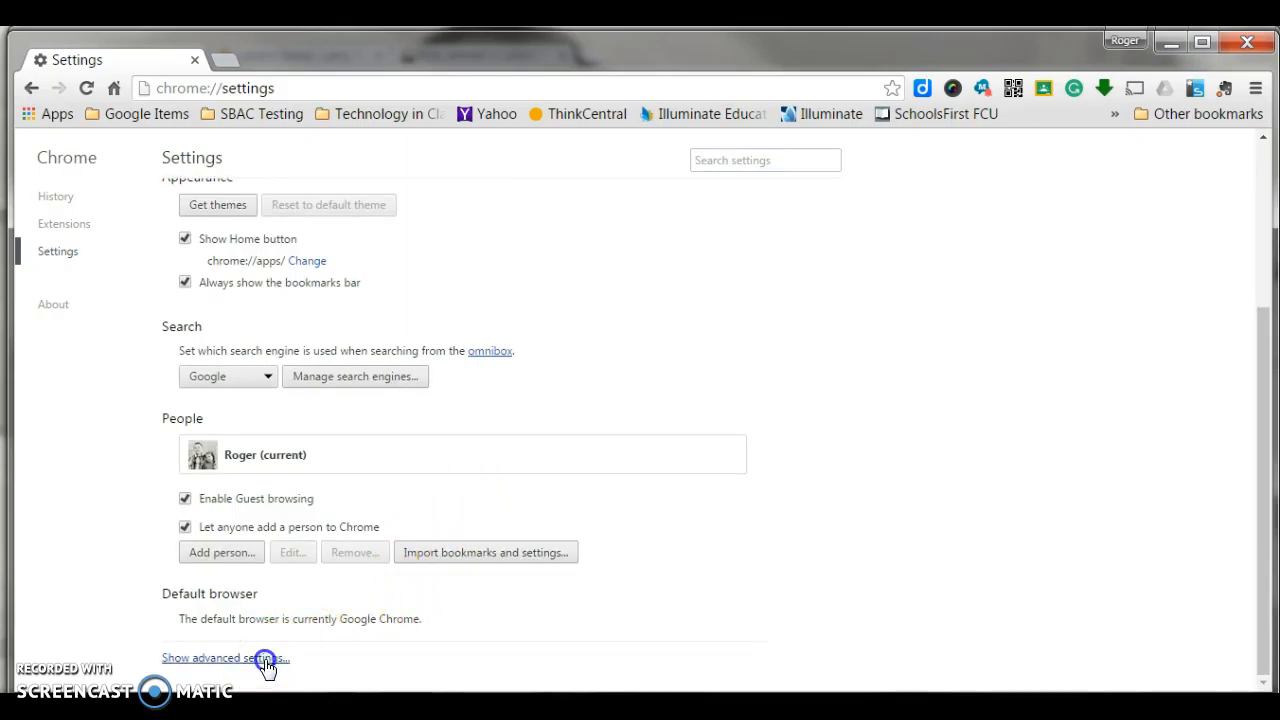
left_click(220, 657)
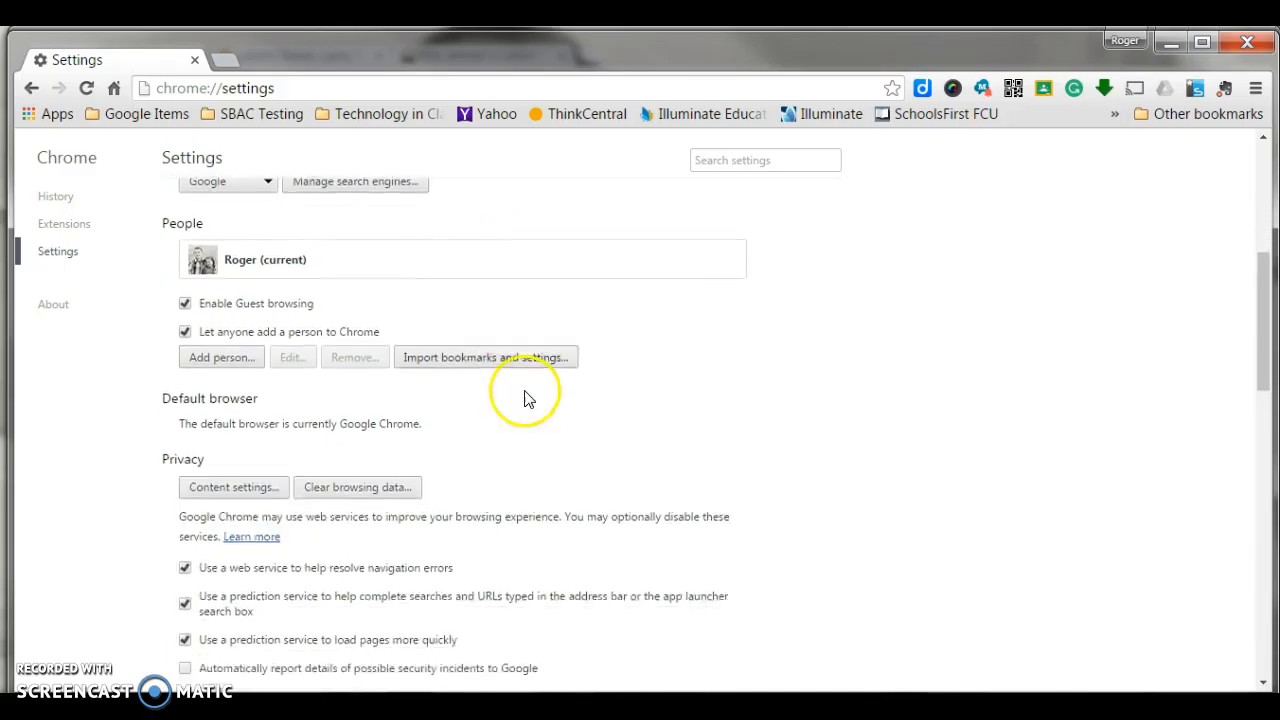
scroll("down", 3)
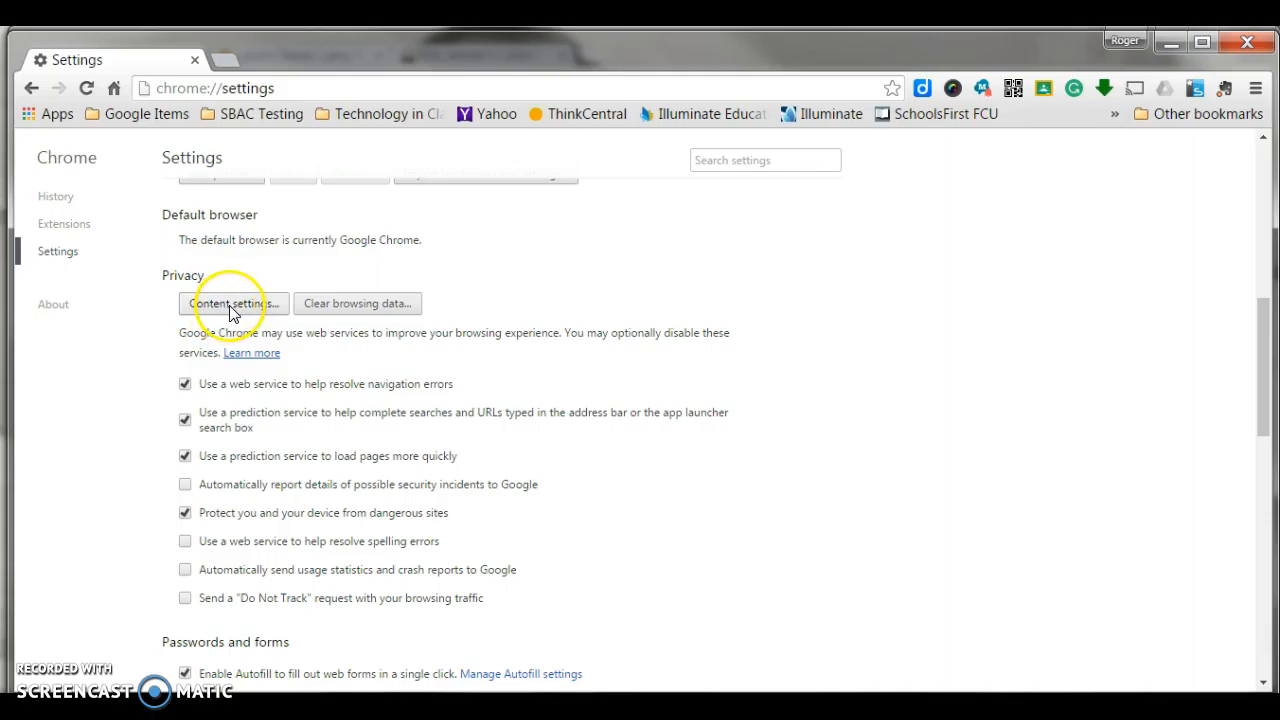
left_click(232, 303)
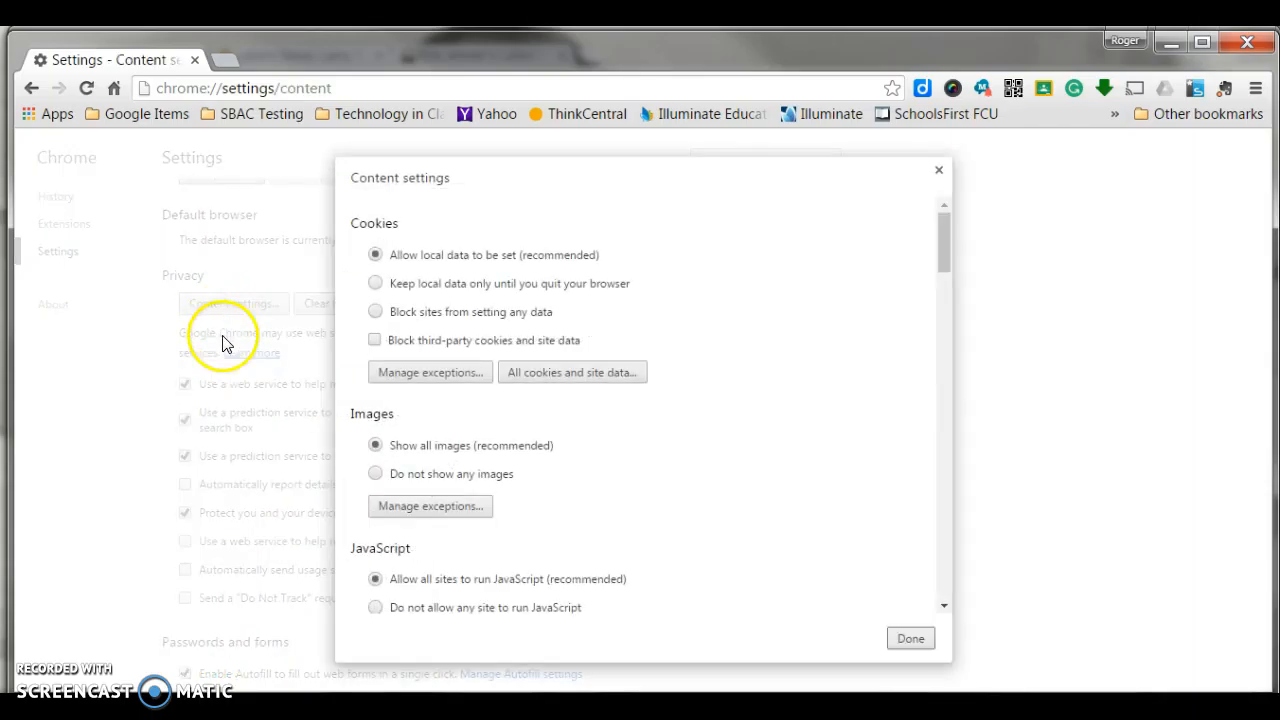
mouse_move(755, 350)
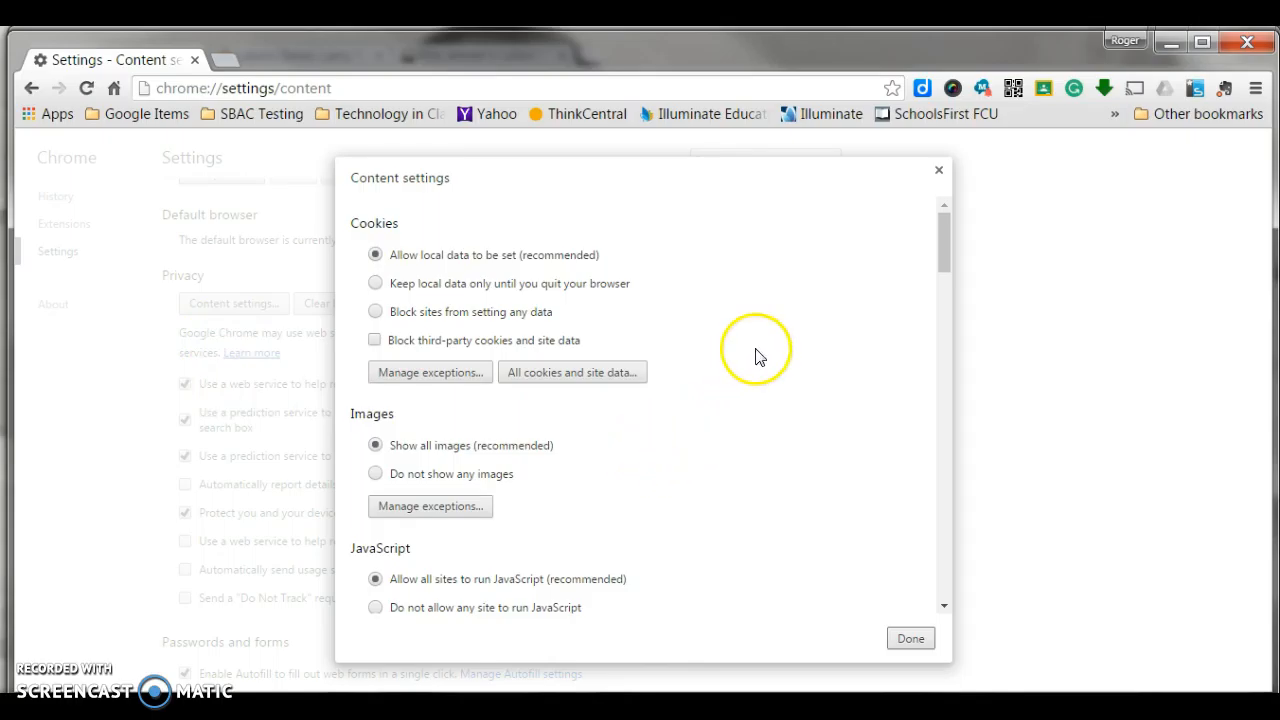
Select 'Allow all sites to show pop-ups' and close the dialog with Done.
scroll("down", 3)
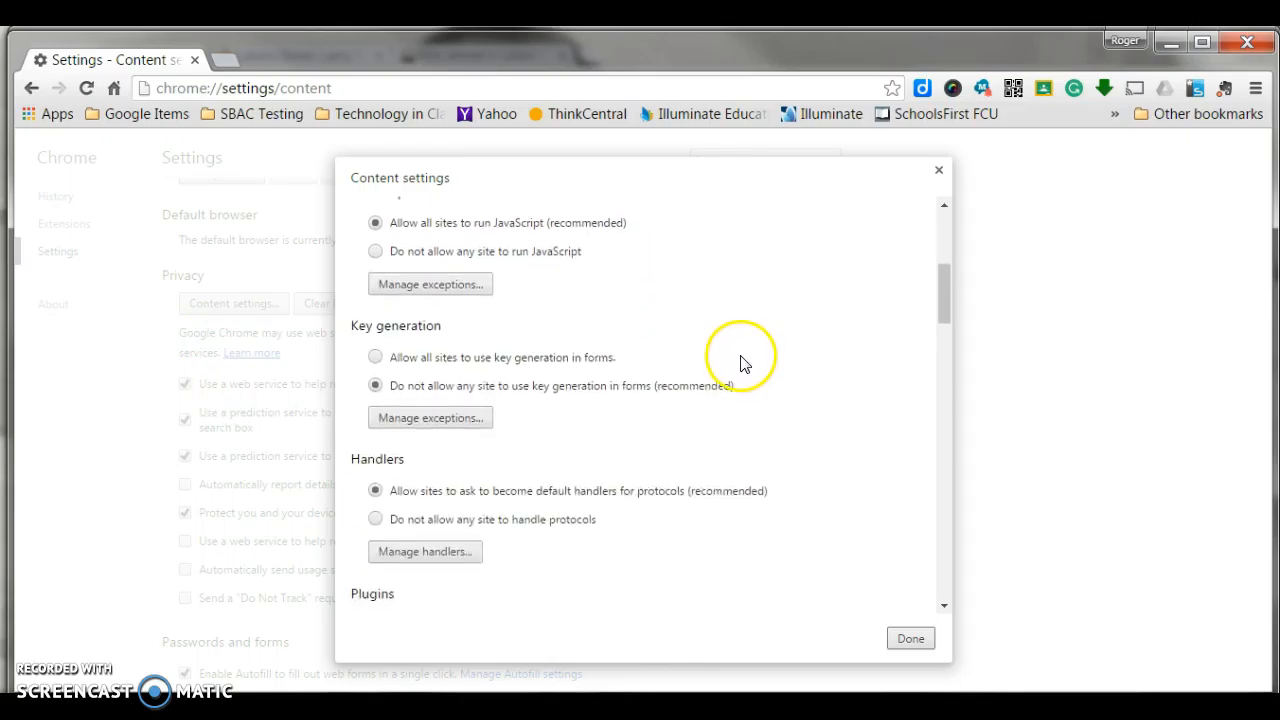
scroll("down", 3)
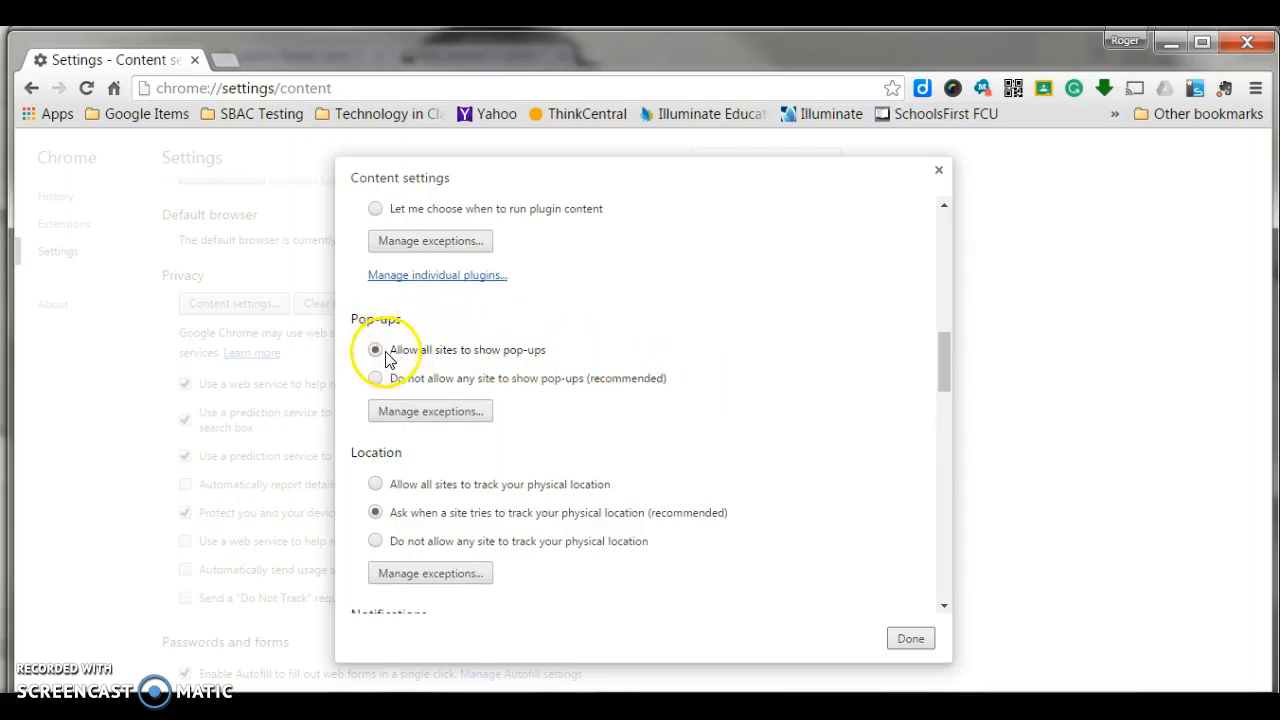
left_click(375, 350)
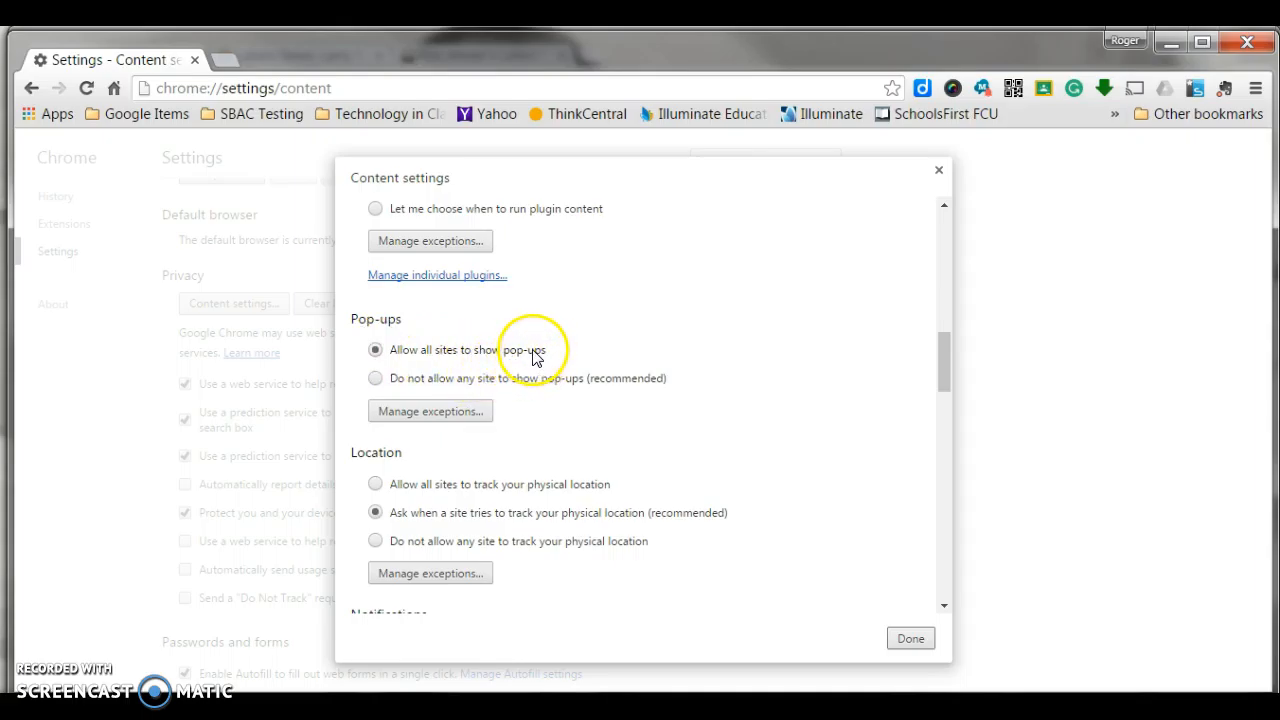
left_click(375, 378)
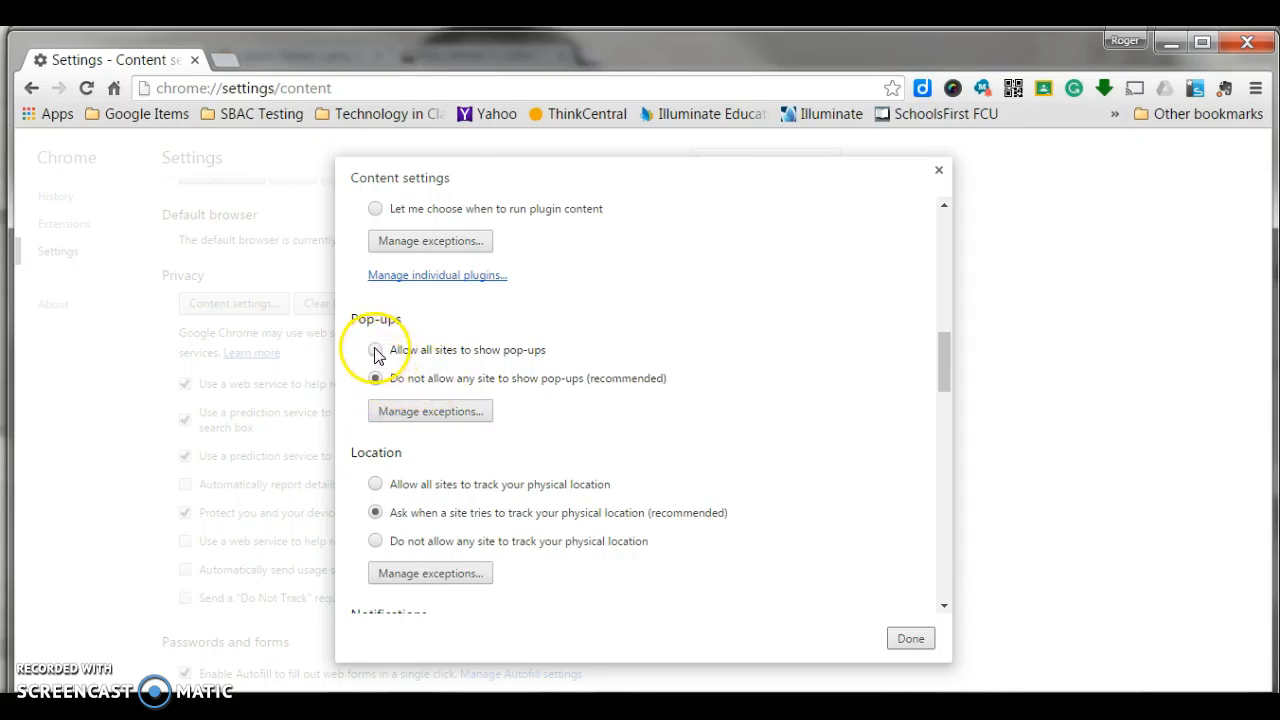
left_click(375, 350)
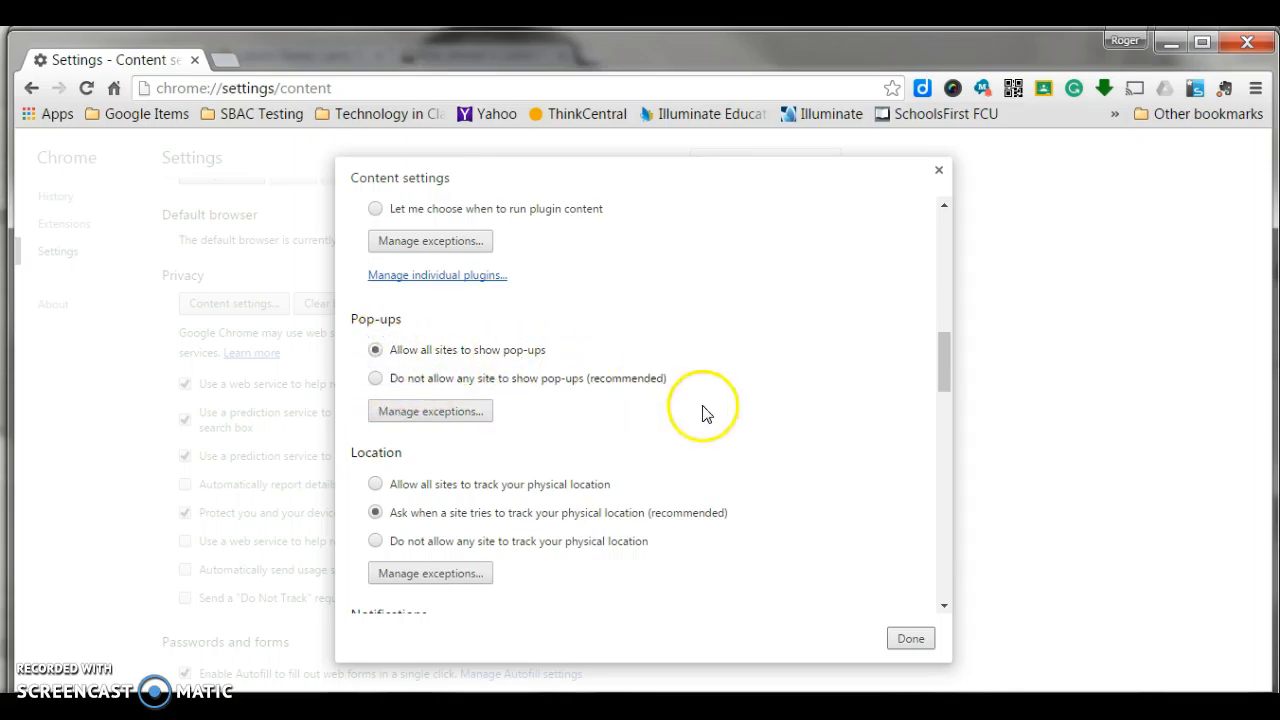
left_click(909, 638)
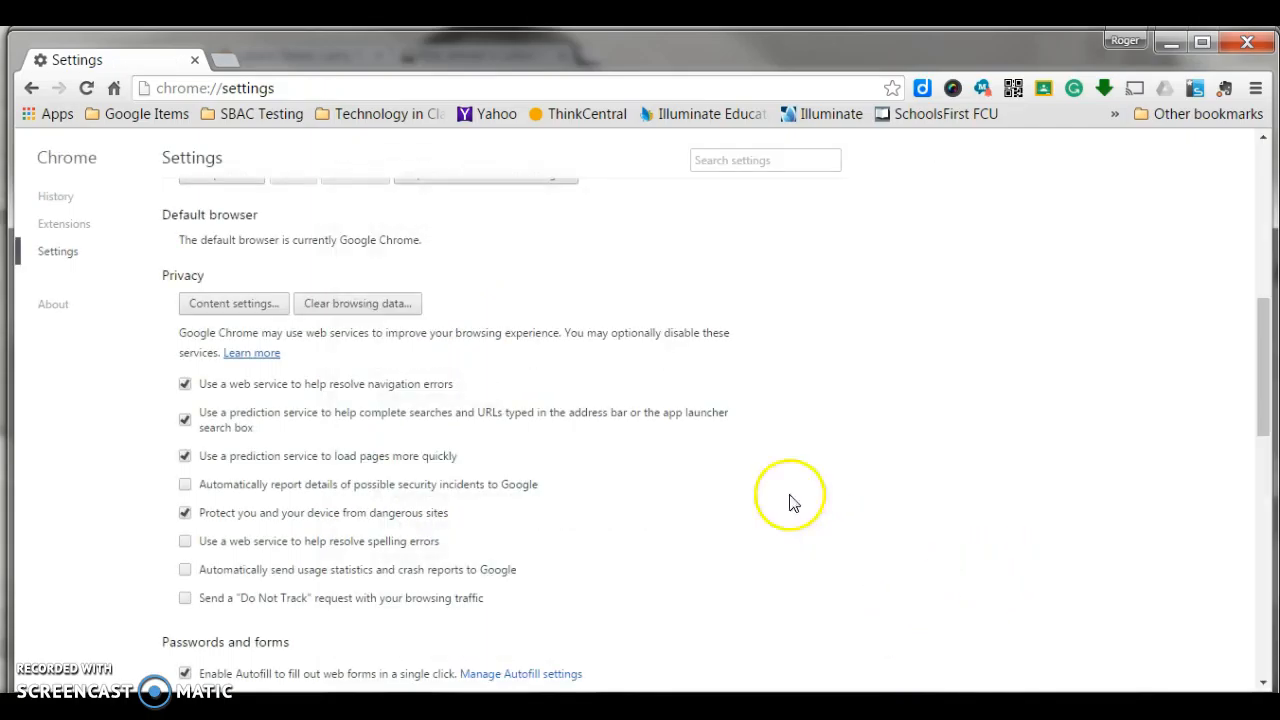
mouse_move(615, 345)
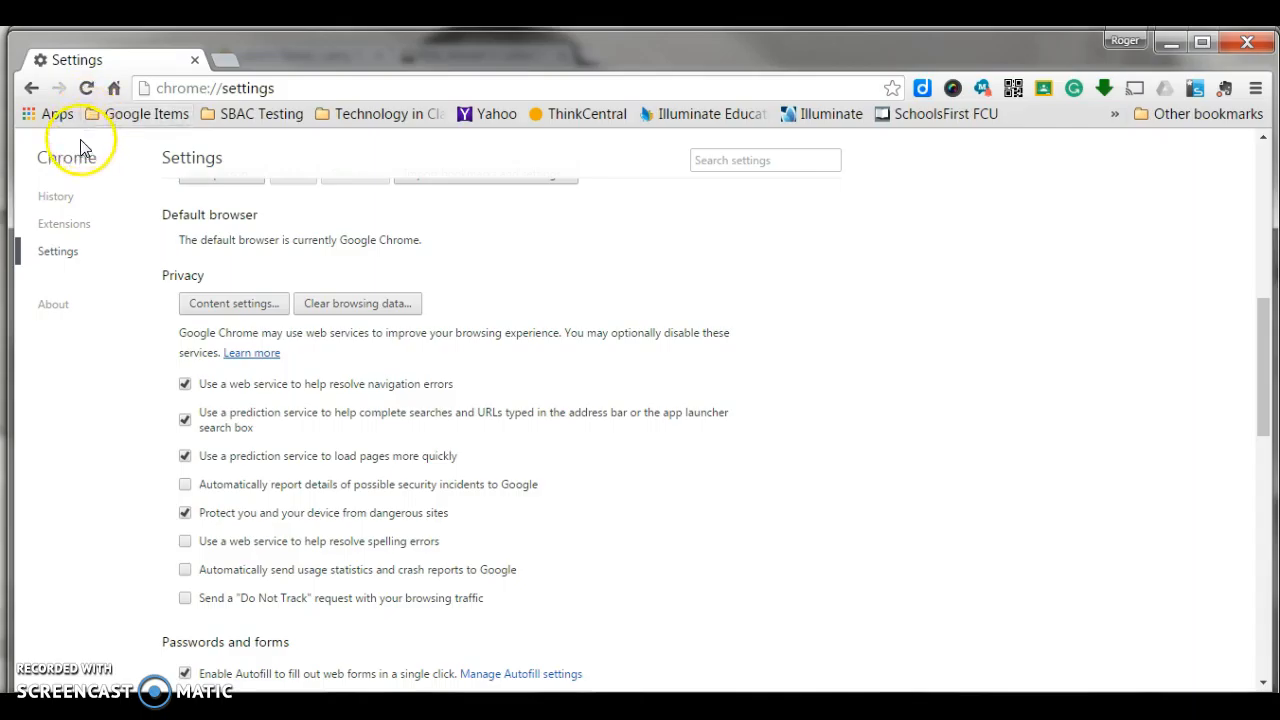
mouse_move(98, 368)
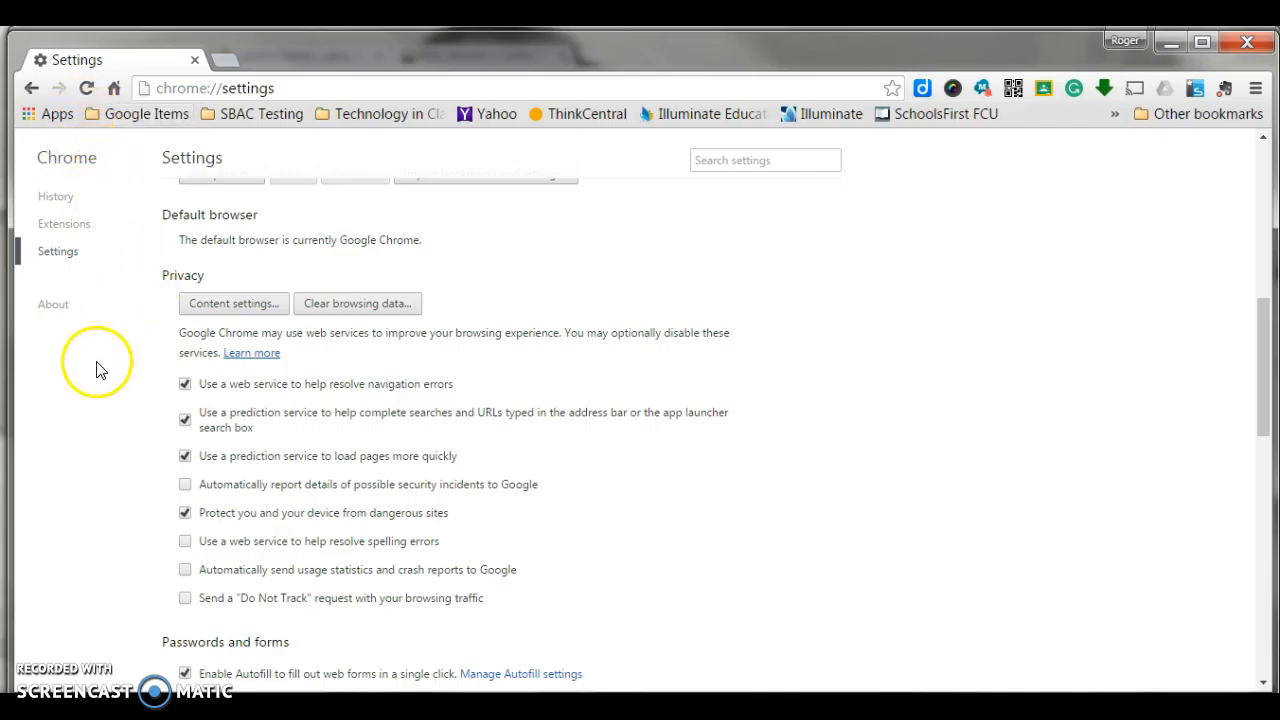